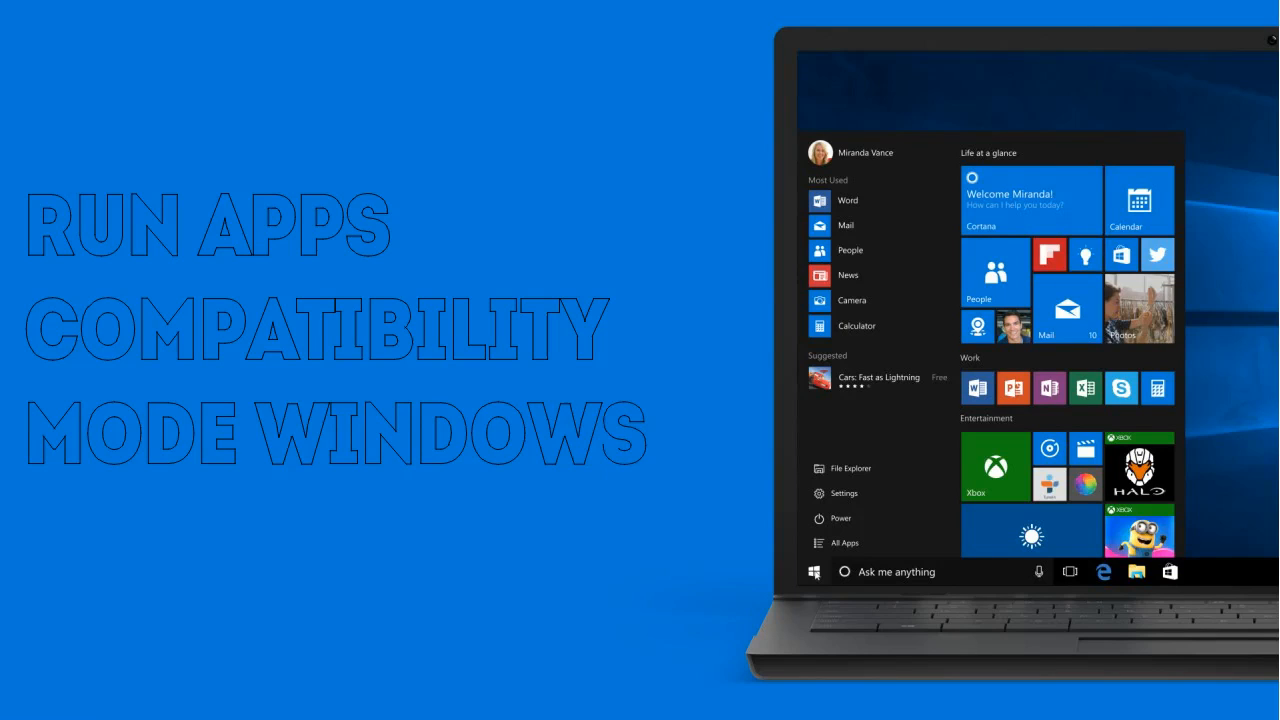
# - Search the Start menu for "run programs" to find the older-programs compatibility tool
pyautogui.write('run programs')
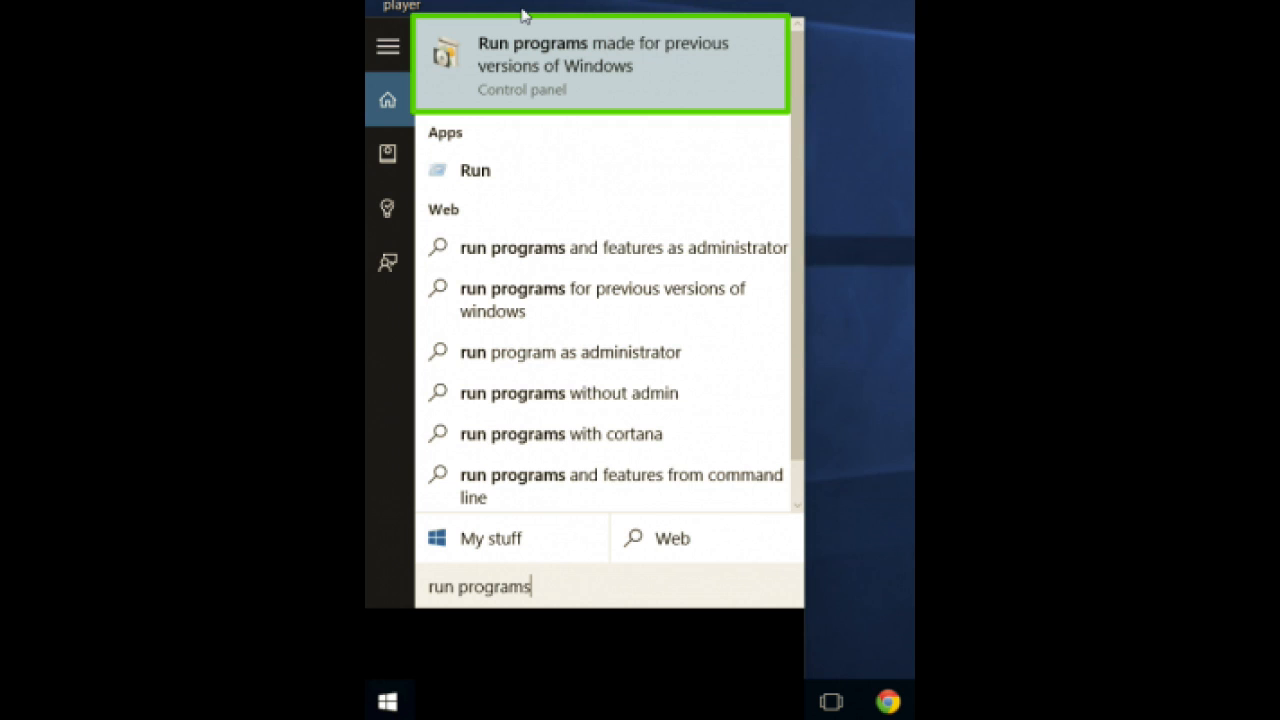
# - Launch "Run programs made for previous versions of Windows" from the search results
pyautogui.click(600, 64)
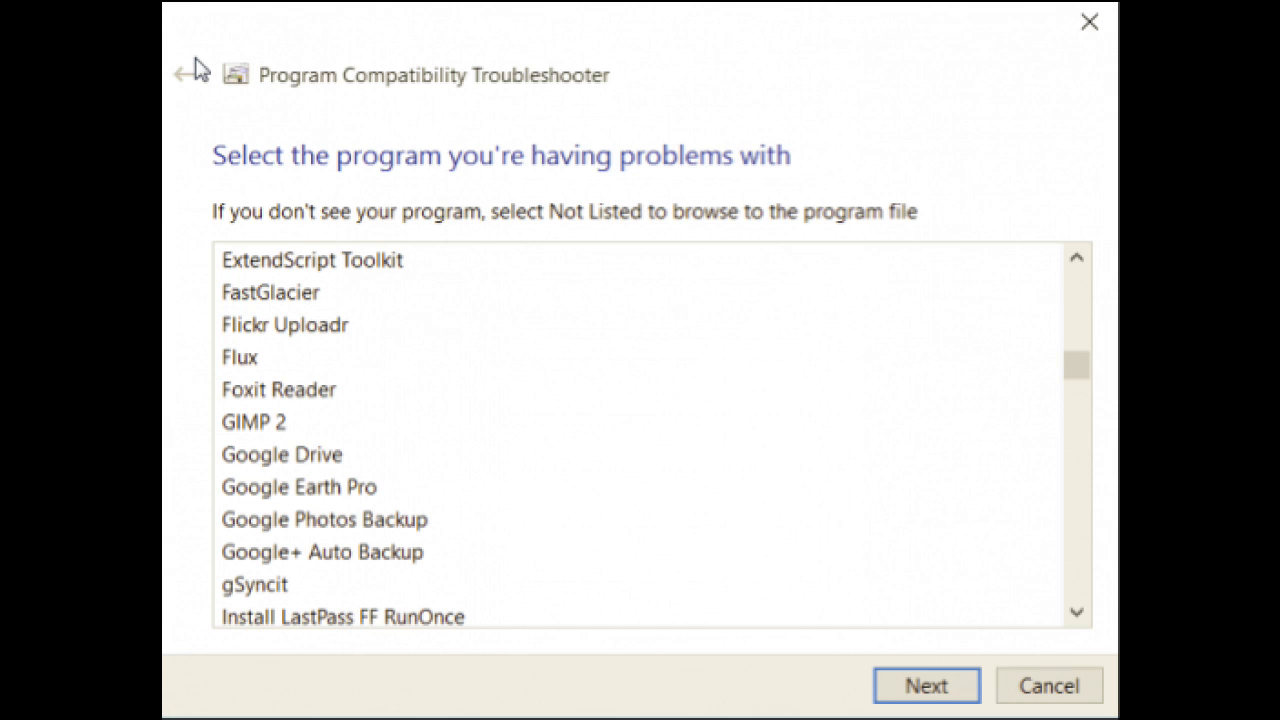
# - Choose gSyncit as the program to troubleshoot and continue
pyautogui.click(924, 684)
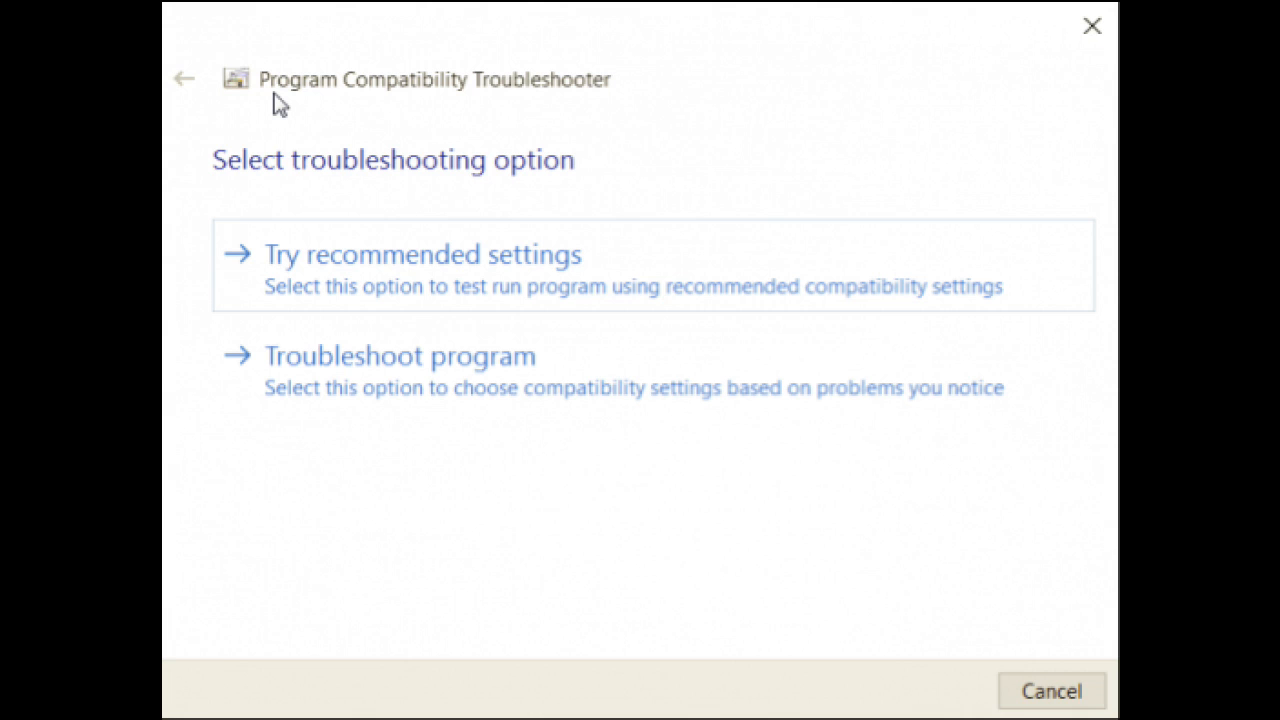
# - Apply the recommended settings, putting gSyncit in Windows 8 compatibility mode
pyautogui.click(422, 254)
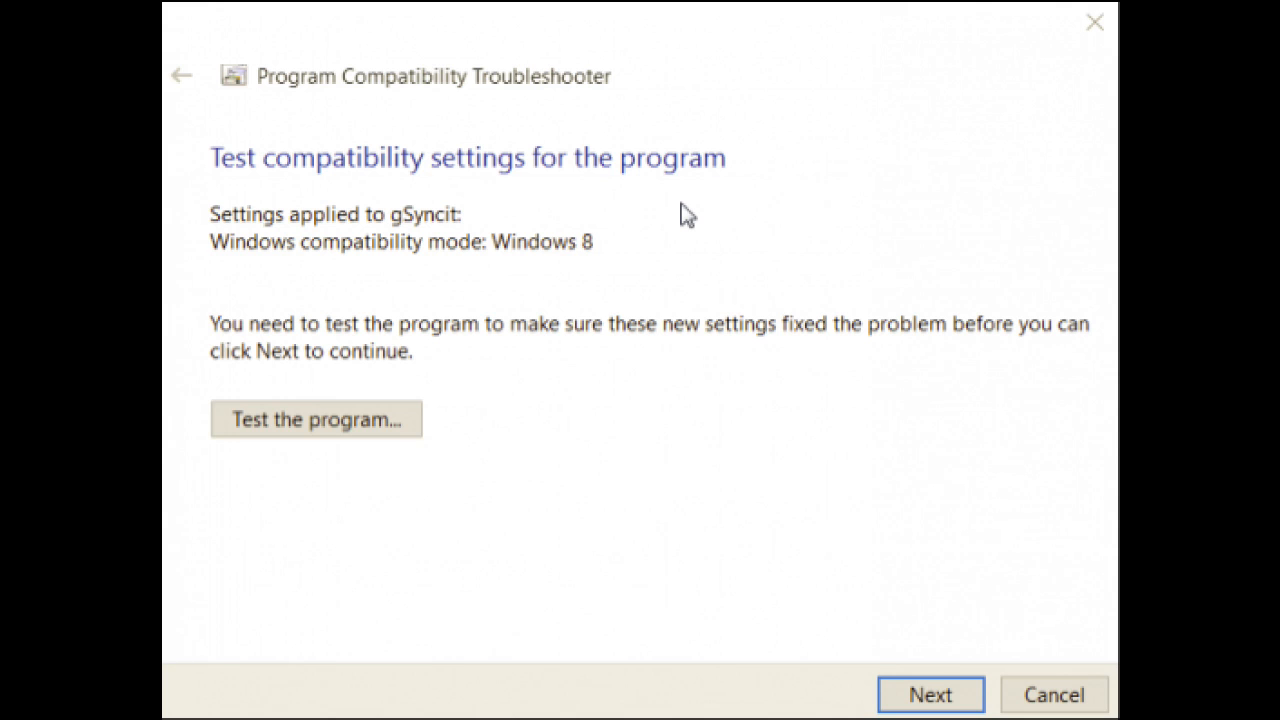
# - Continue past the test run toward troubleshooting by noticed problems
pyautogui.click(316, 418)
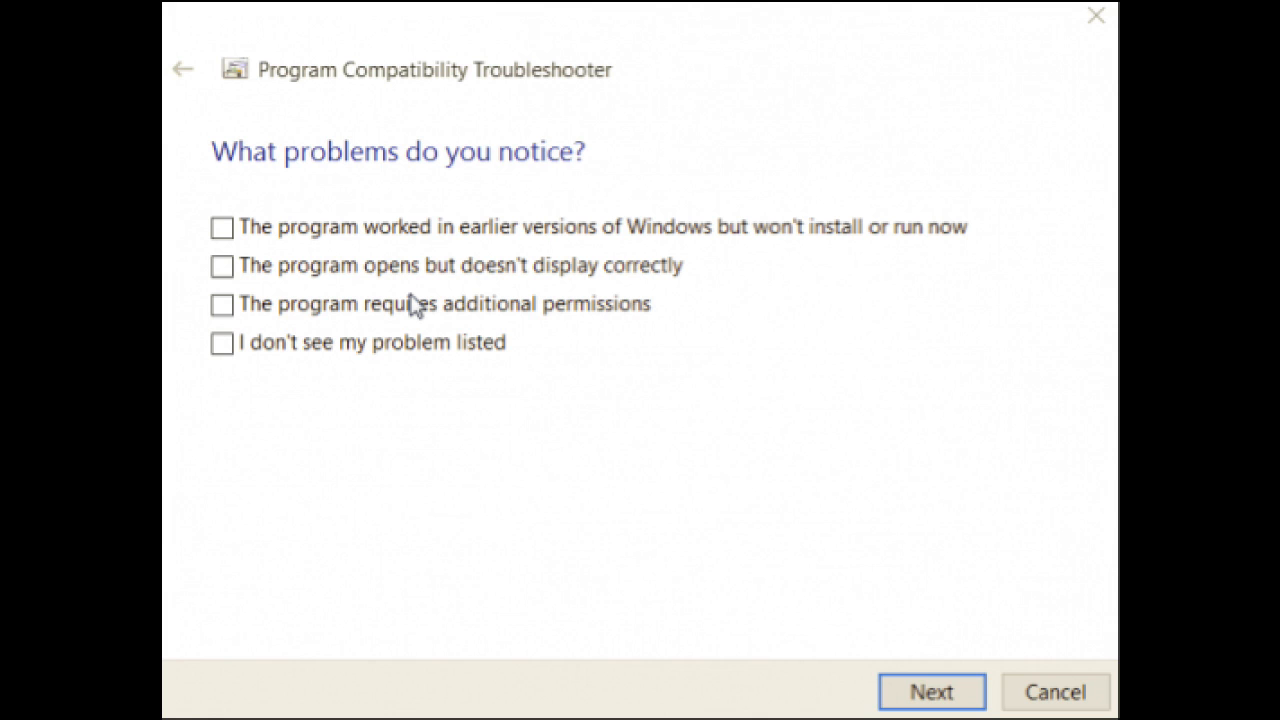
# - Mark a problem noticed with the program under "What problems do you notice?"
pyautogui.click(930, 692)
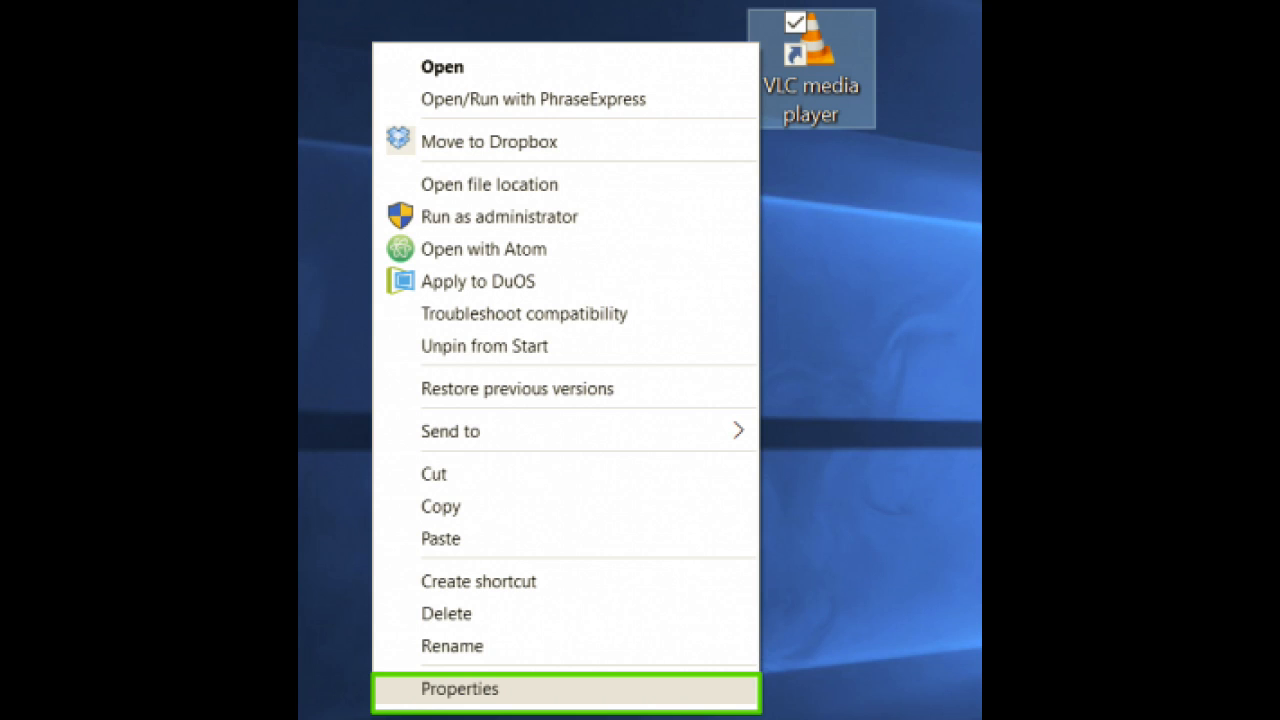
# - Bring up the VLC media player shortcut's Properties for its Compatibility settings
pyautogui.click(460, 688)
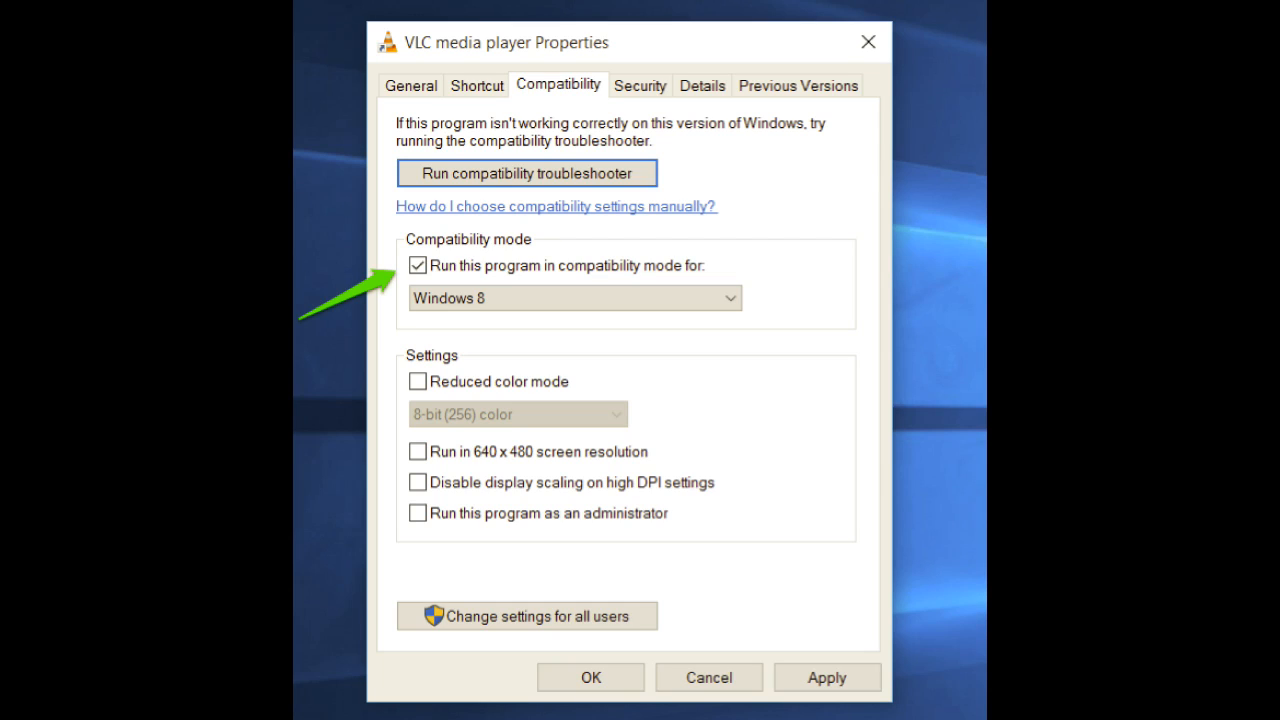